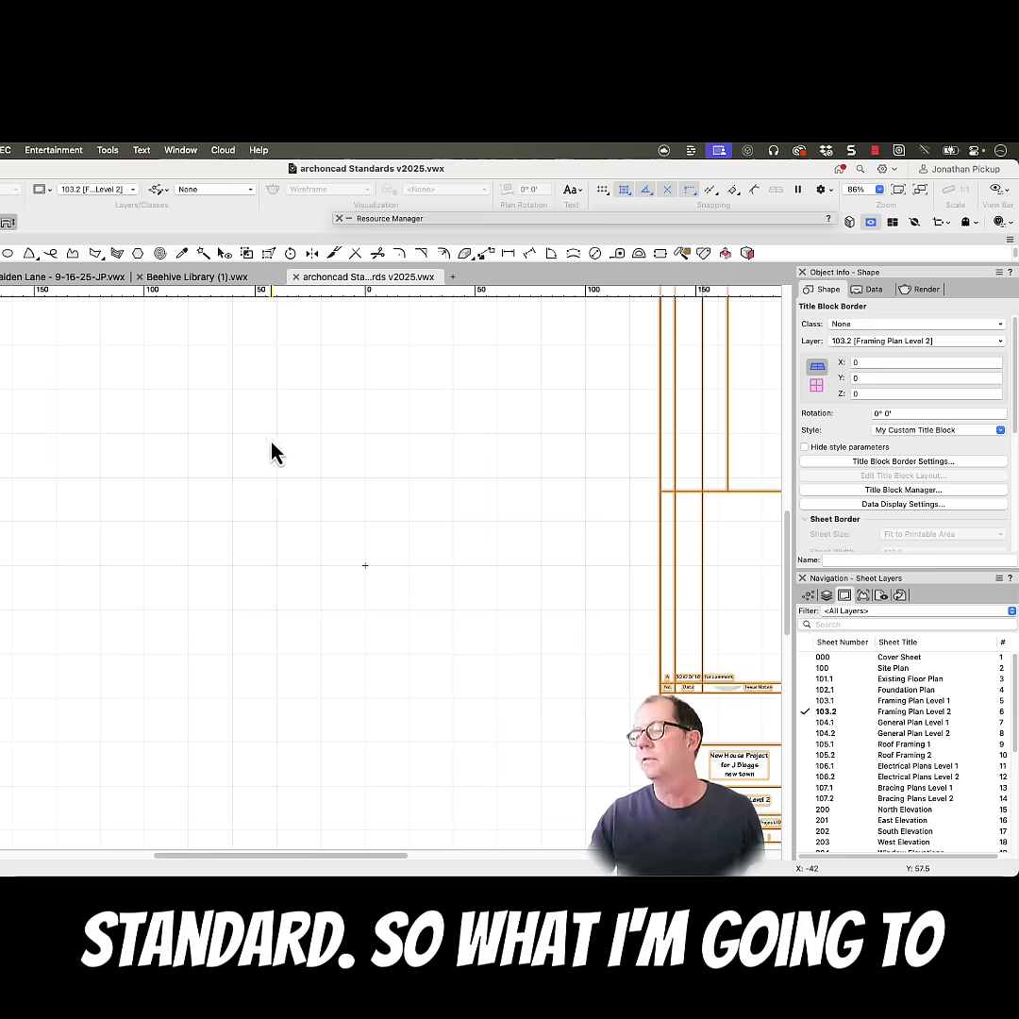
# Step: Open Tools > Batch Rename for the 325 classes
pyautogui.click(107, 150)
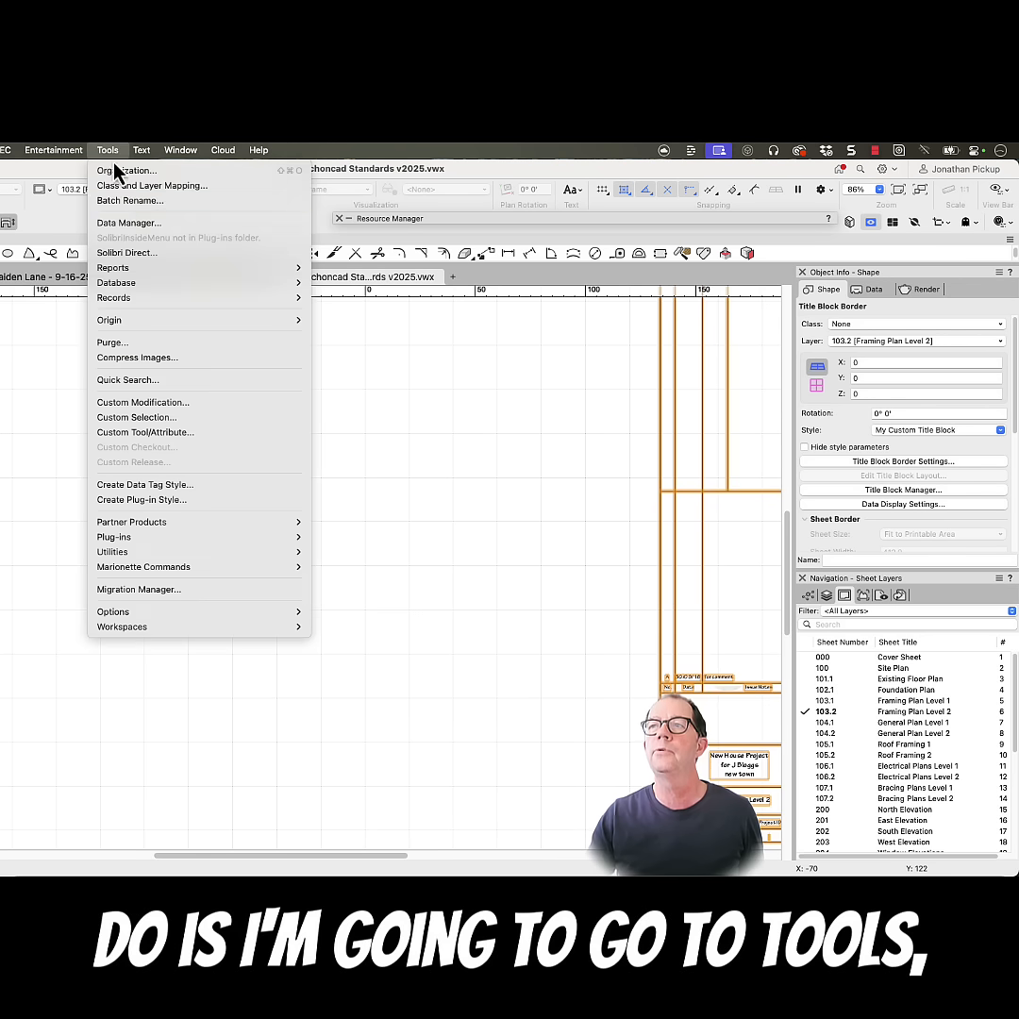
pyautogui.click(129, 200)
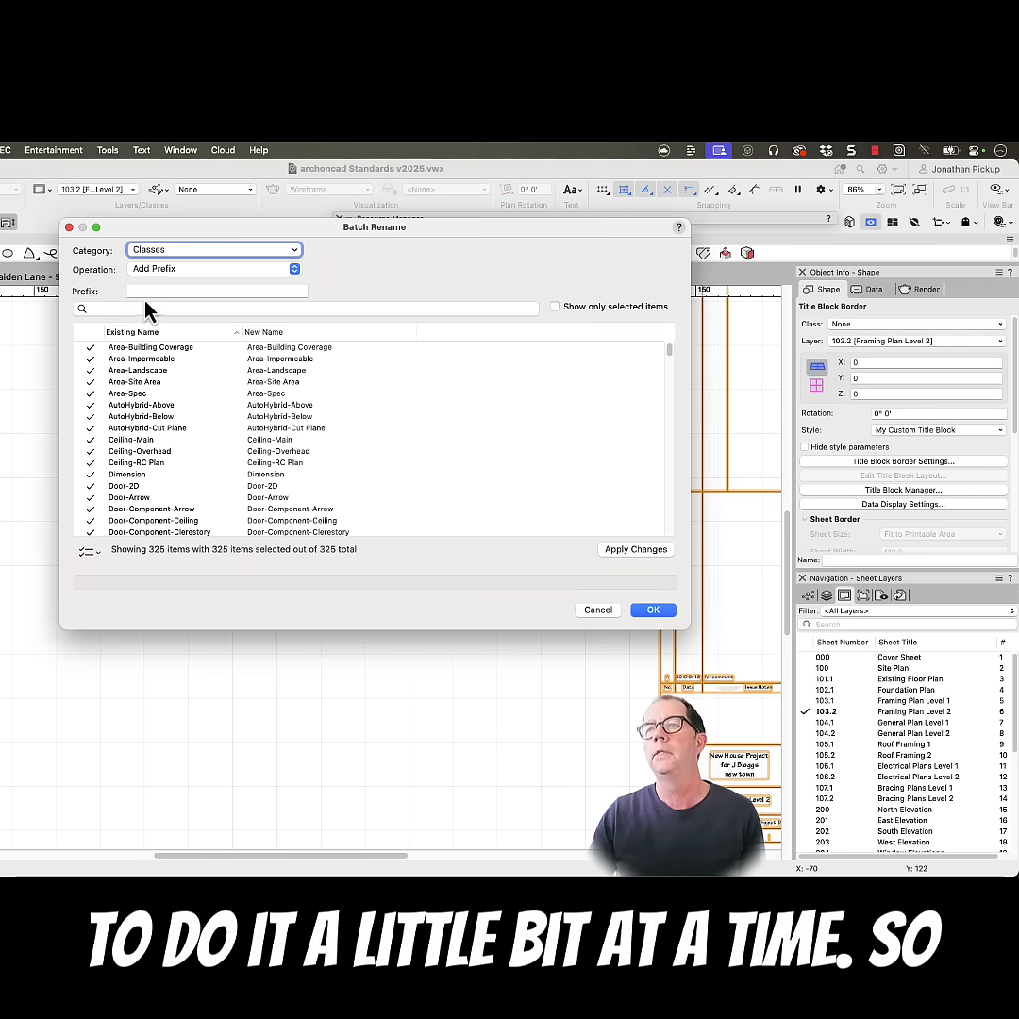
# Step: Set Batch Rename to find and replace 'Notes' with 'A-Annotation'
pyautogui.click(214, 269)
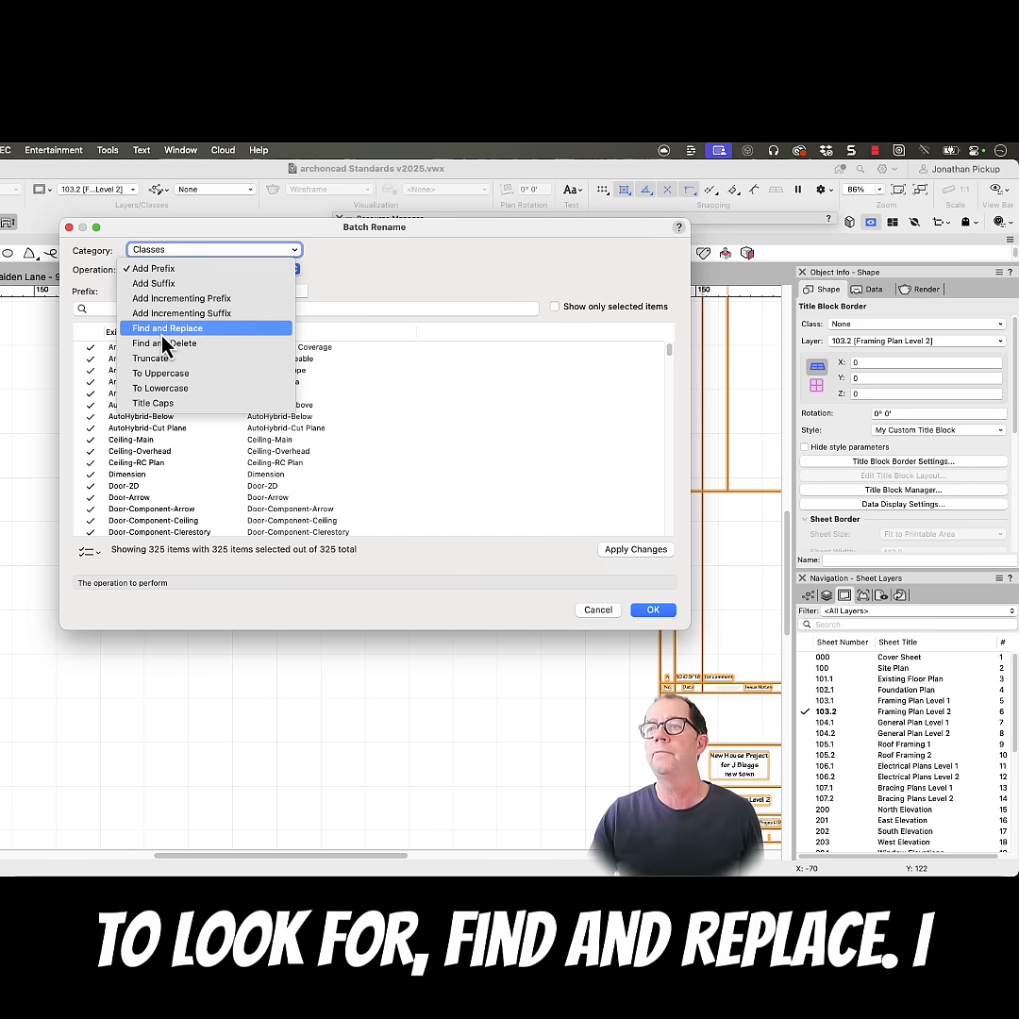
pyautogui.click(168, 327)
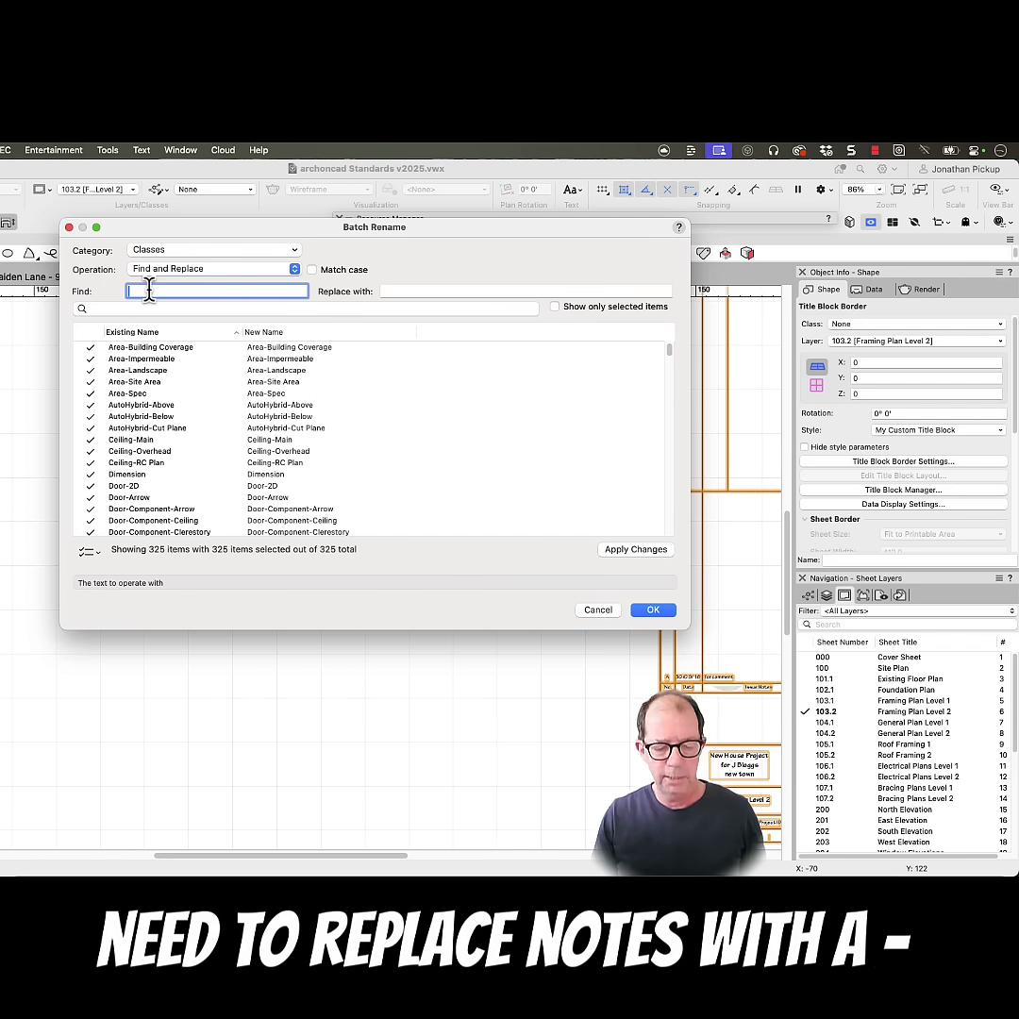
pyautogui.write('Notes')
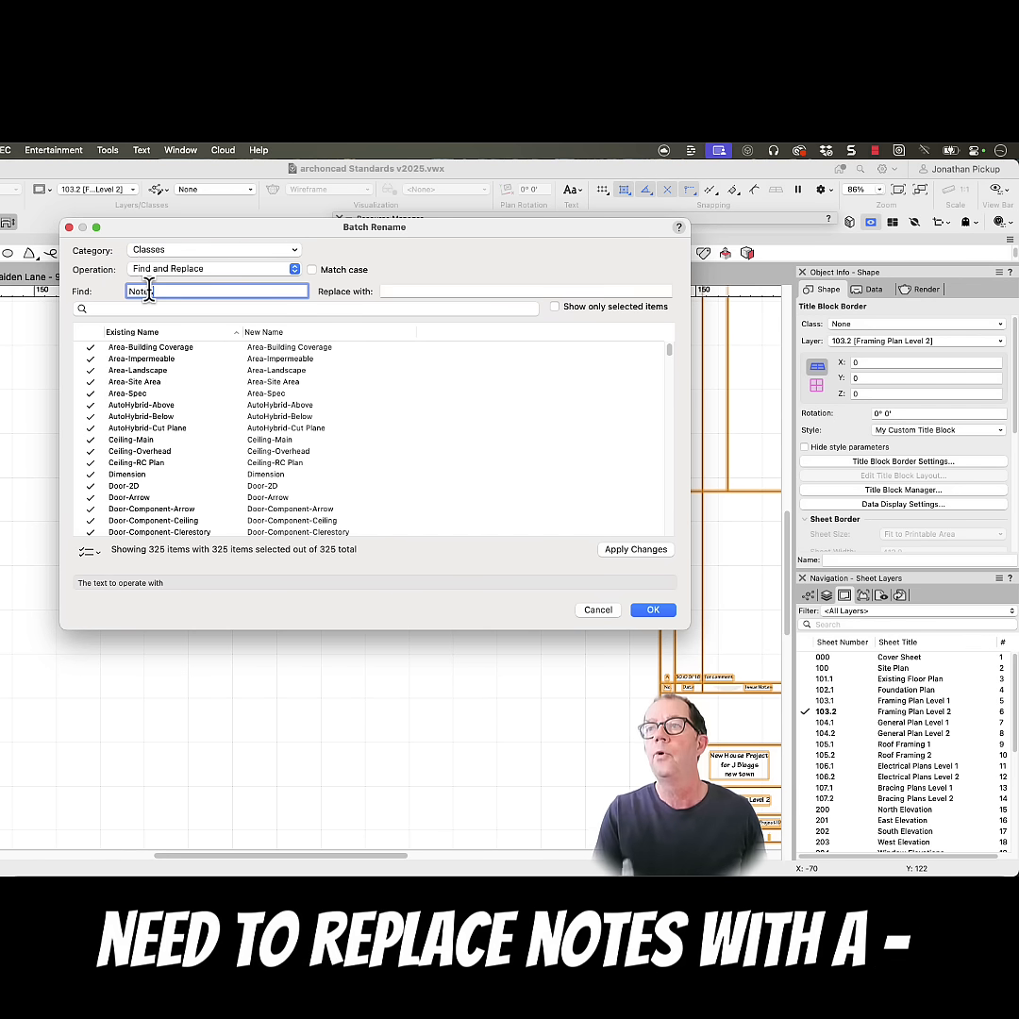
pyautogui.write('A-Annotation')
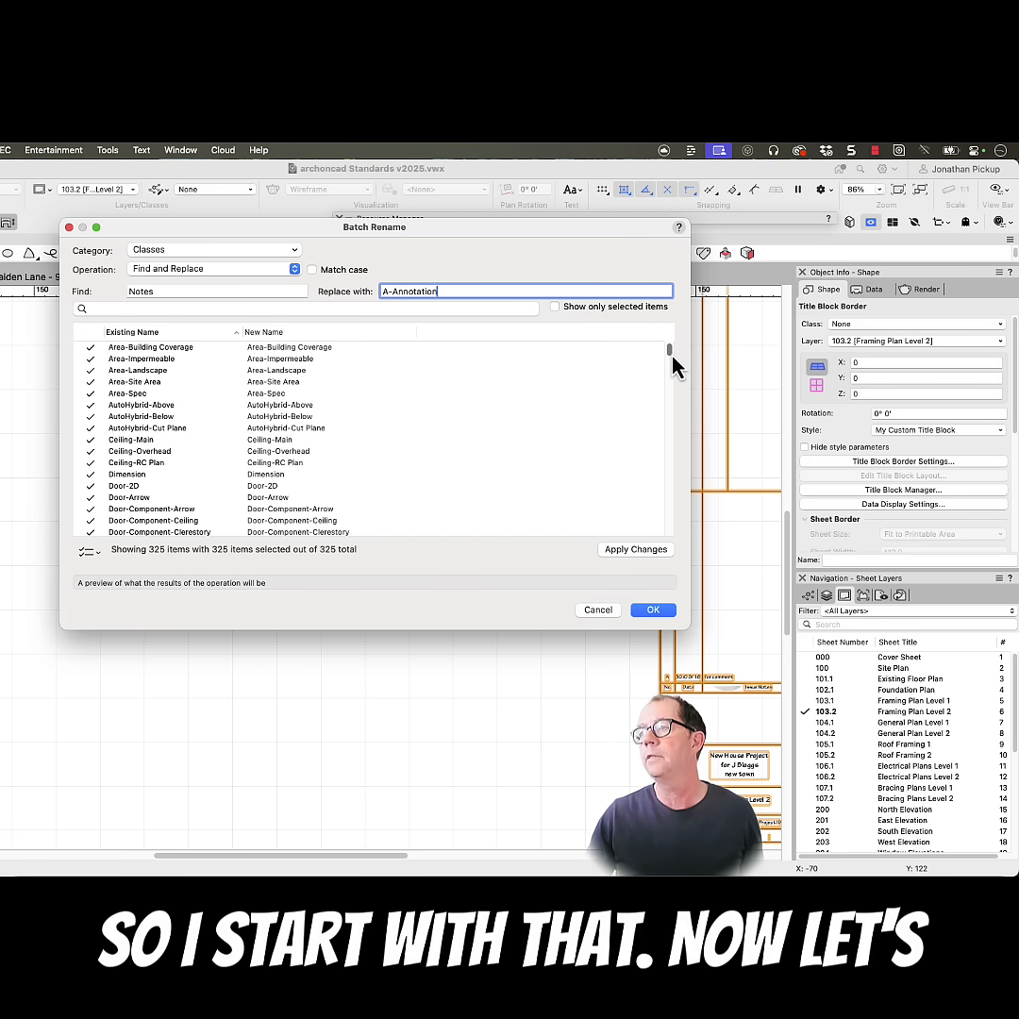
# Step: Review the green preview names from Callout through Site, then apply the rename
pyautogui.scroll(-3)
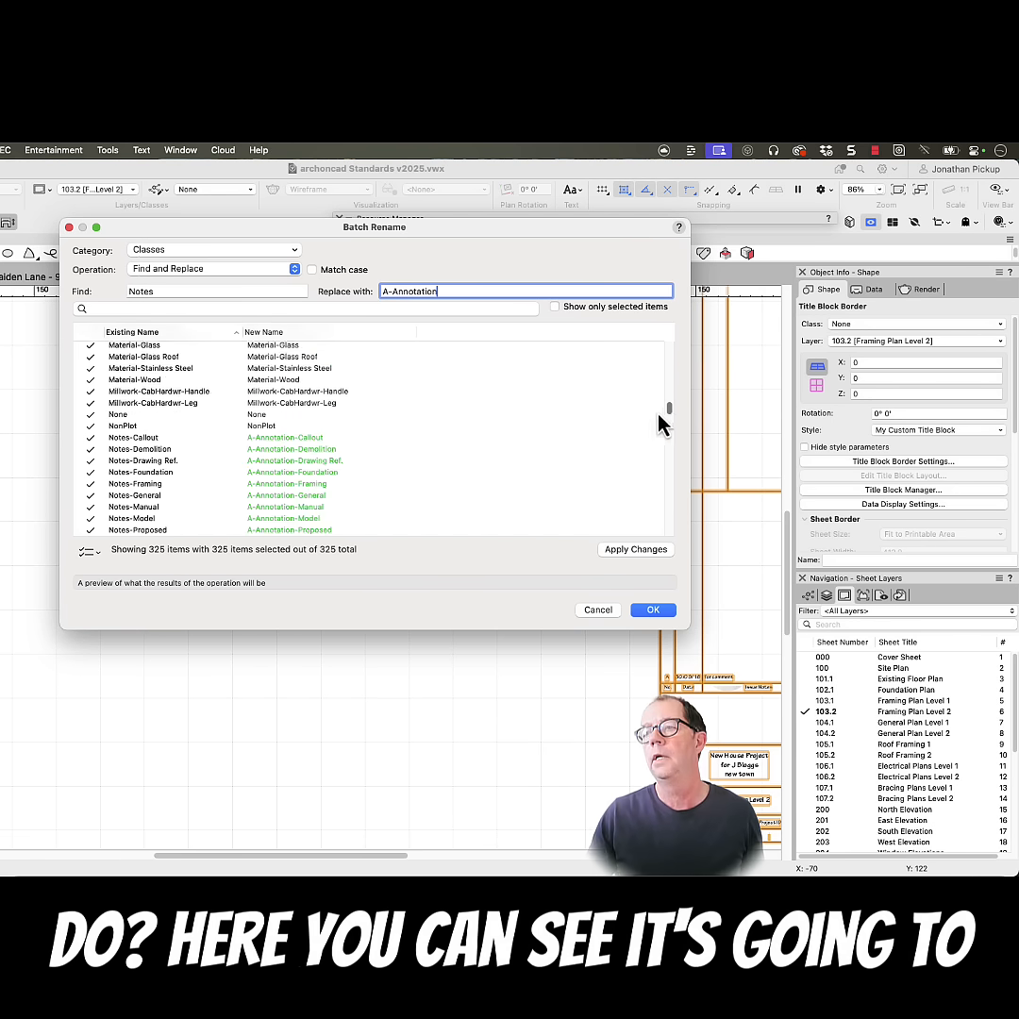
pyautogui.scroll(-3)
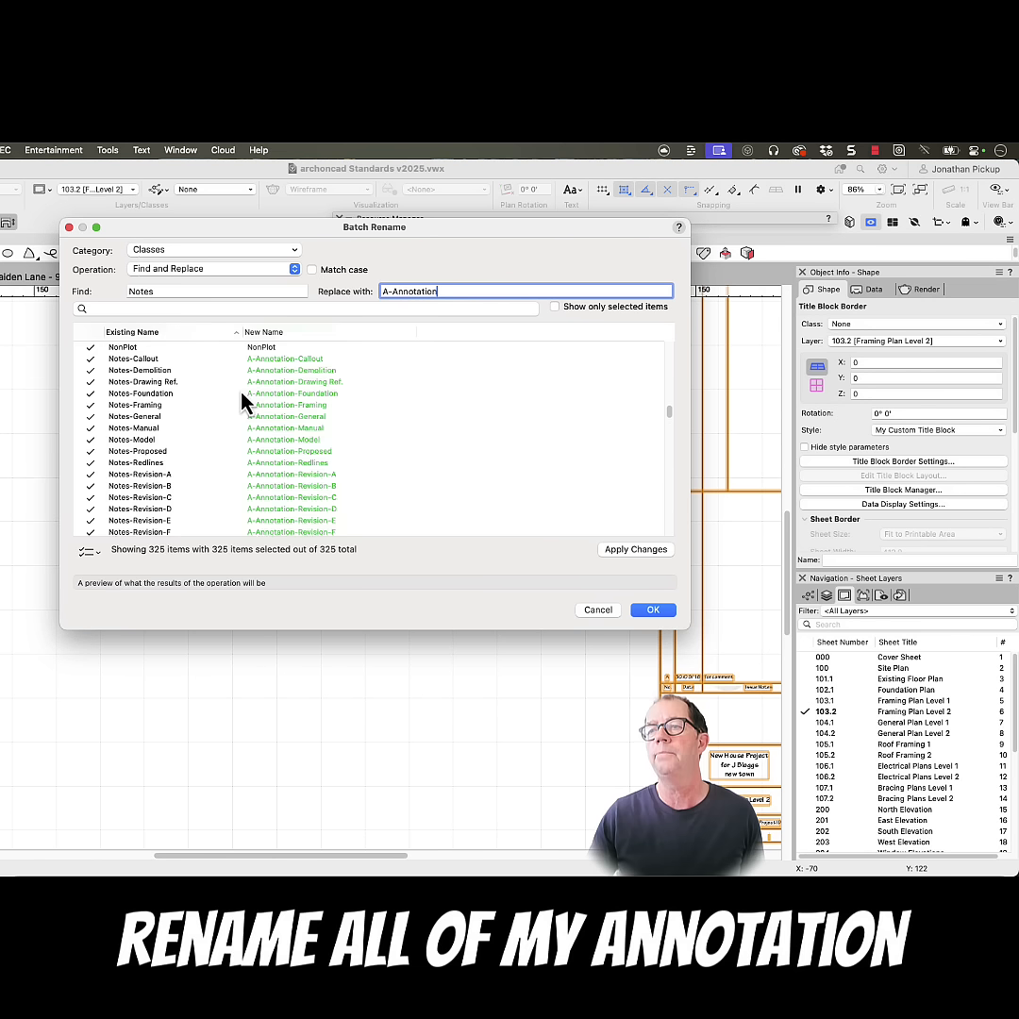
pyautogui.scroll(-3)
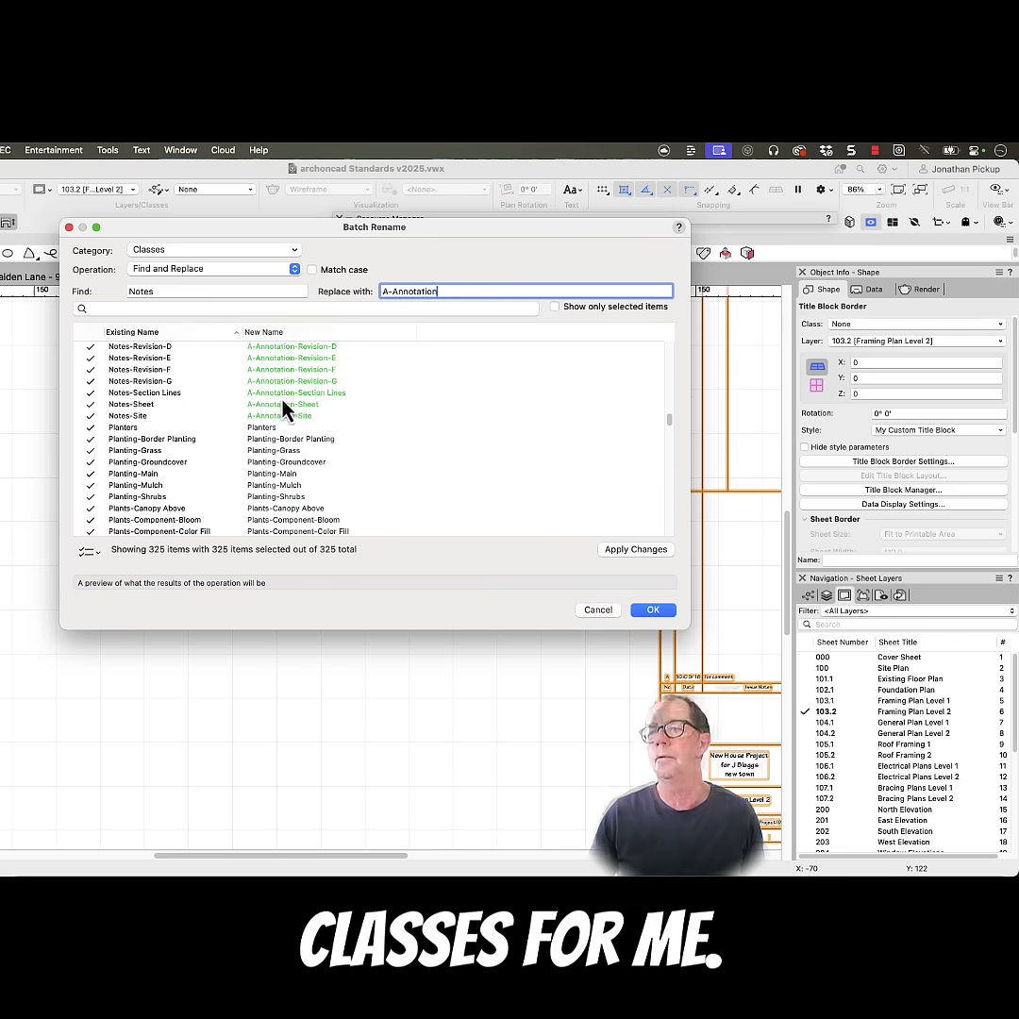
pyautogui.click(653, 609)
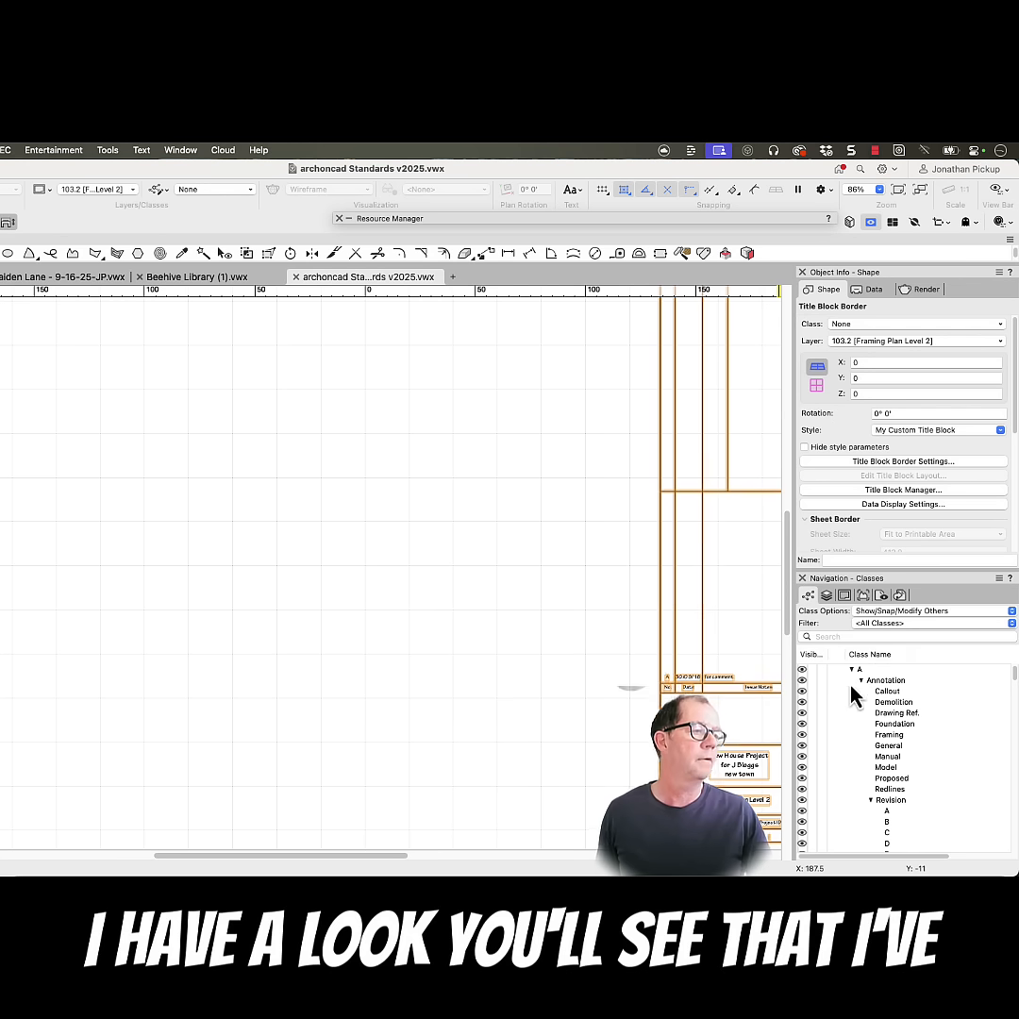
# Step: Select the Callout and Drawing Ref. classes nested under A > Annotation
pyautogui.click(888, 691)
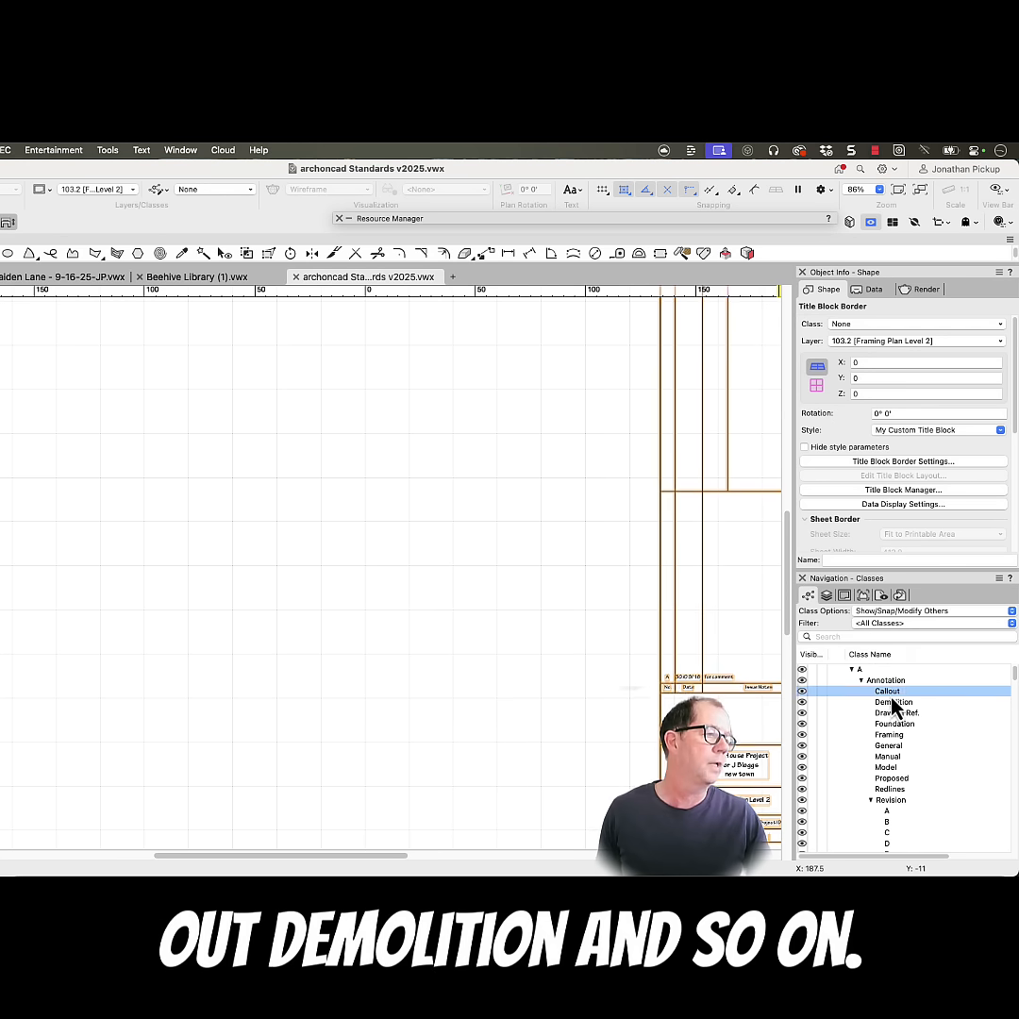
pyautogui.click(898, 712)
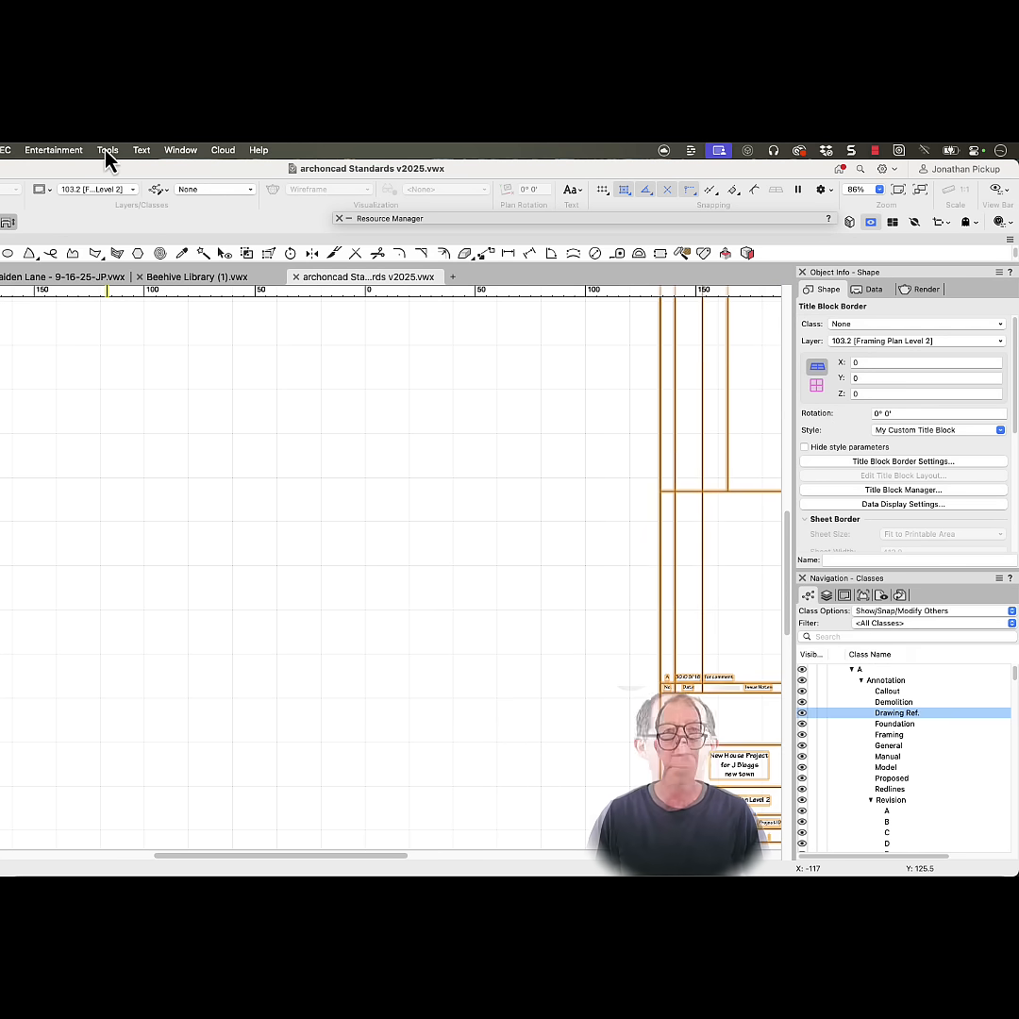